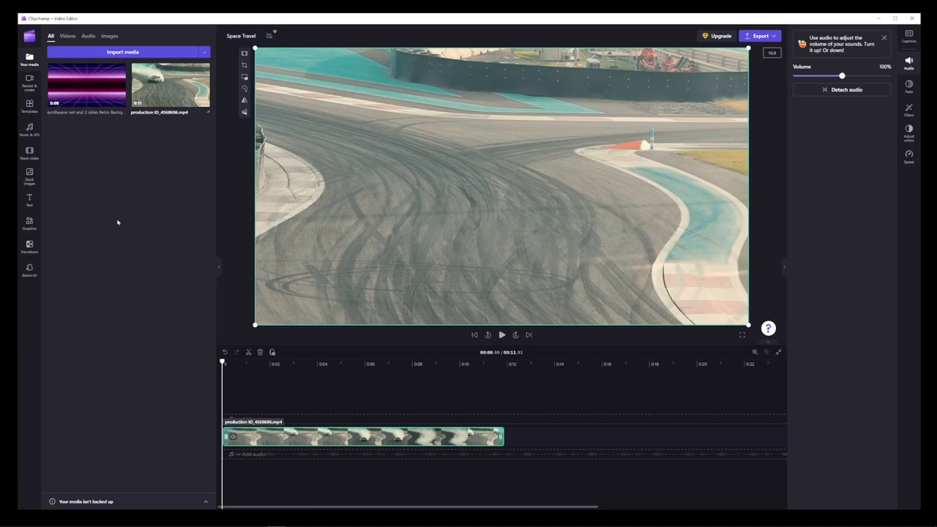
Step: Open the Transitions library and scroll down to the Zoom in transition
click(29, 246)
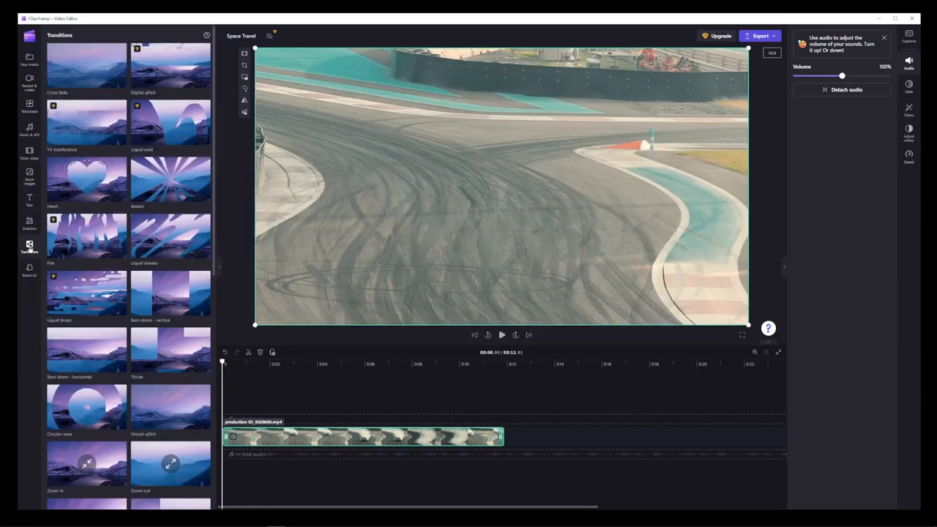
scroll(down, 3)
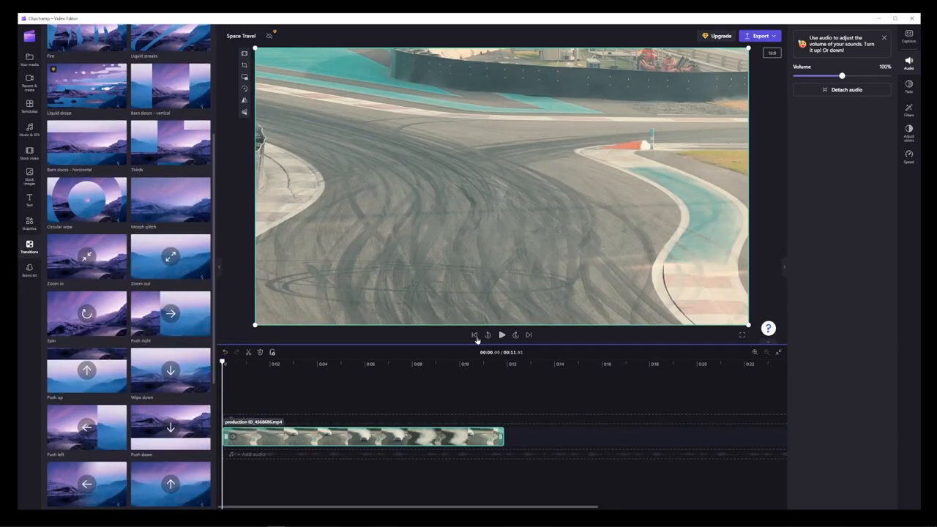
Step: Split the drift car clip at about the five-second mark
click(502, 335)
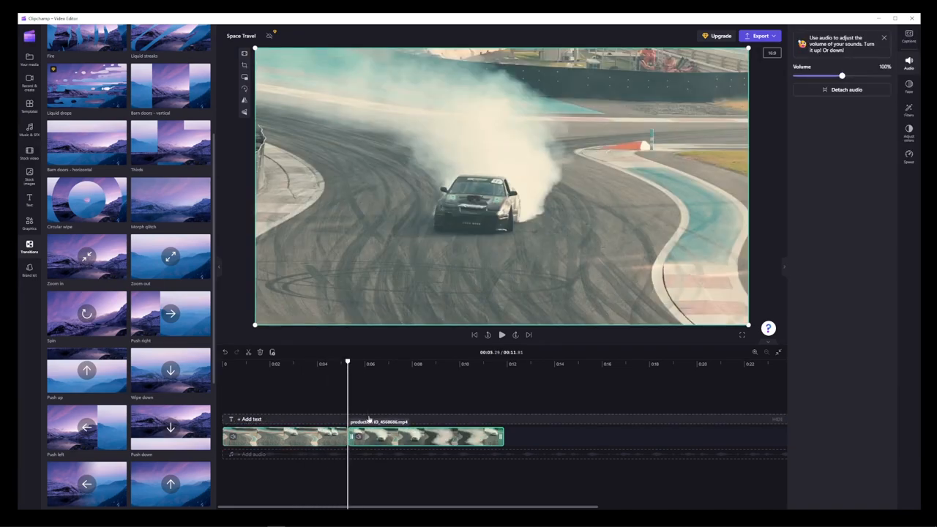
mouse_move(313, 354)
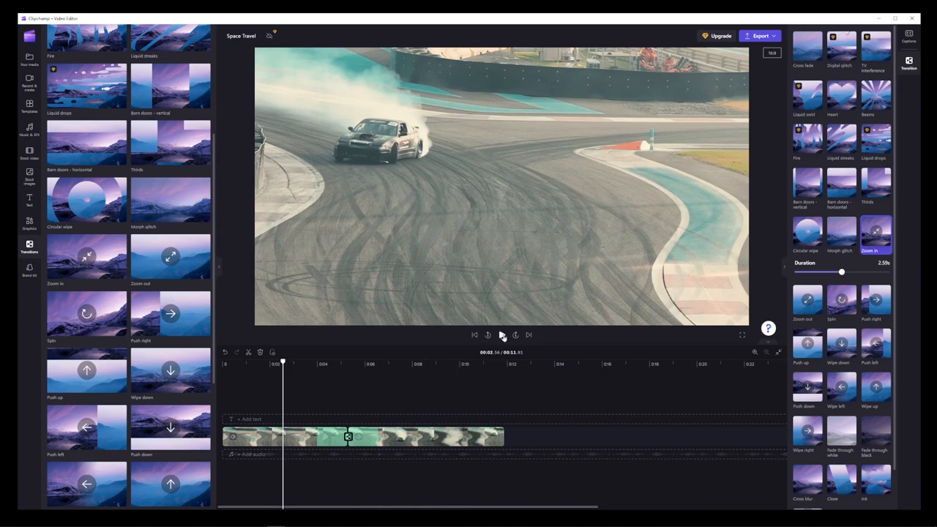
click(502, 335)
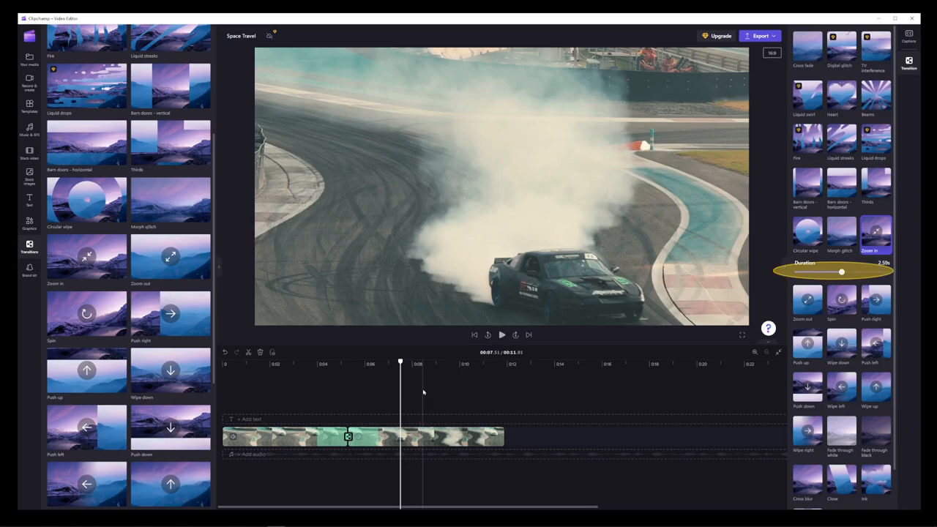
Step: Drag the Duration slider left to trim Zoom in to about 2.4 seconds
drag(842, 273, 837, 273)
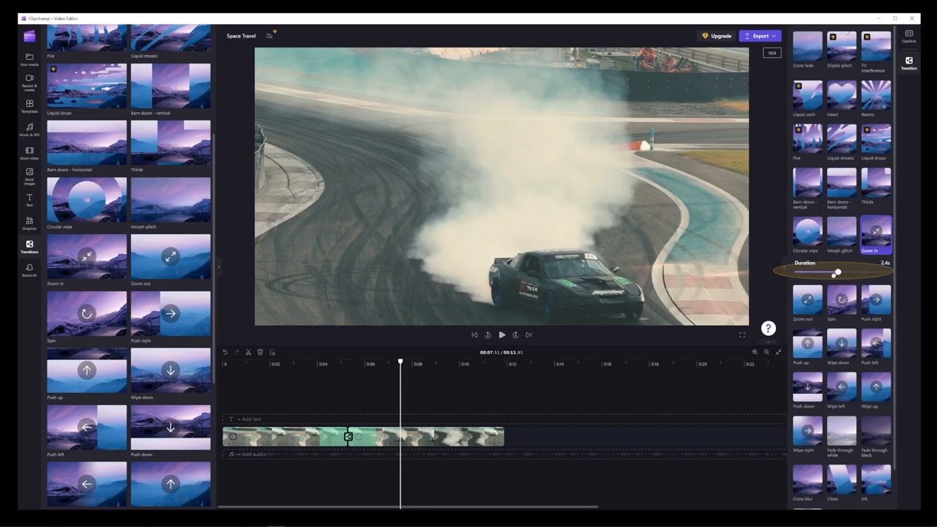
drag(838, 272, 829, 272)
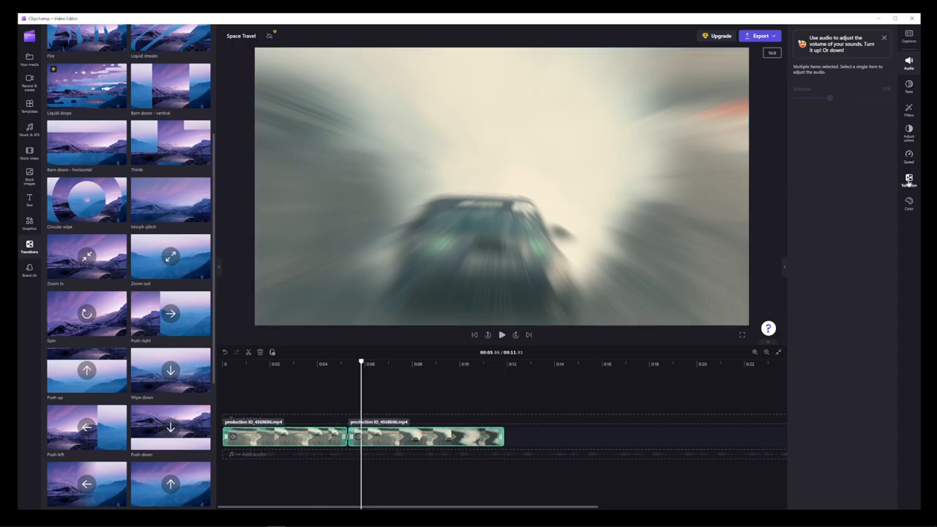
Step: Reselect the Zoom in transition and set its duration to 1.11 seconds
click(909, 181)
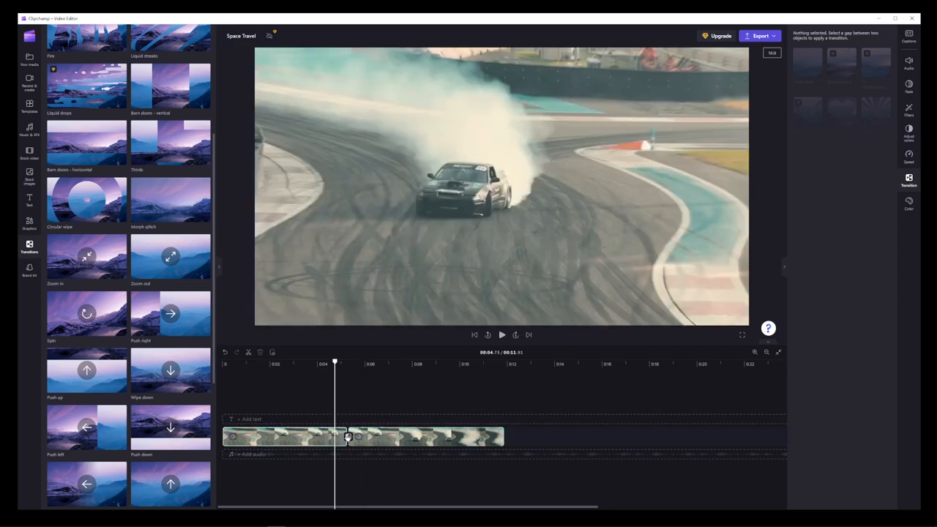
click(348, 437)
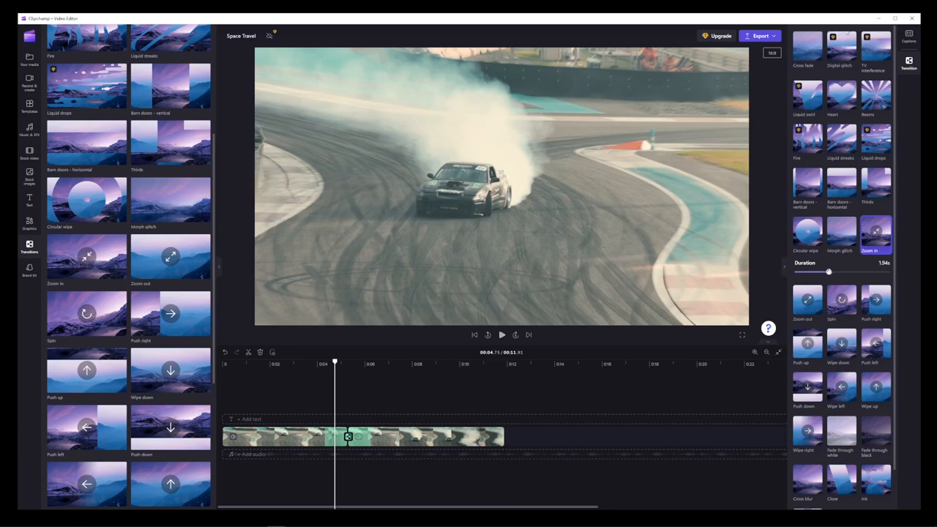
drag(828, 272, 844, 272)
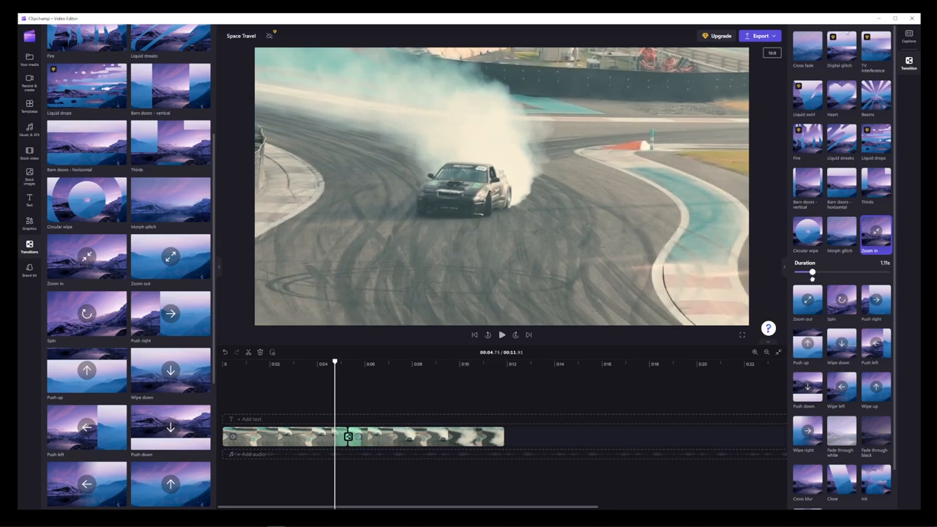
scroll(down, 3)
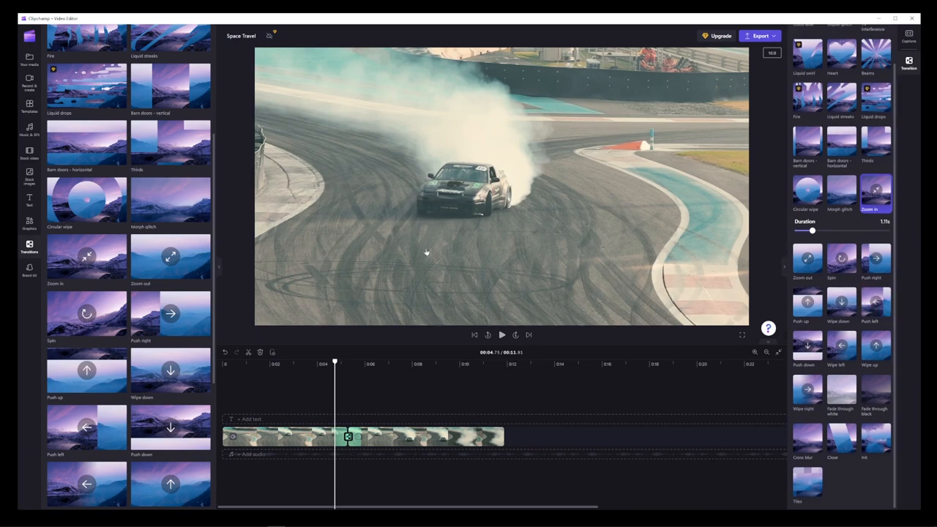
mouse_move(557, 388)
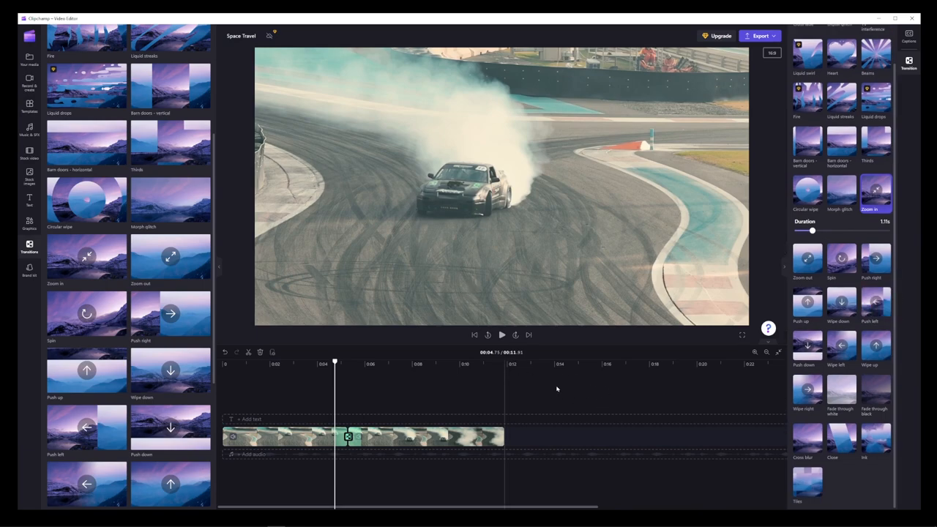
mouse_move(522, 372)
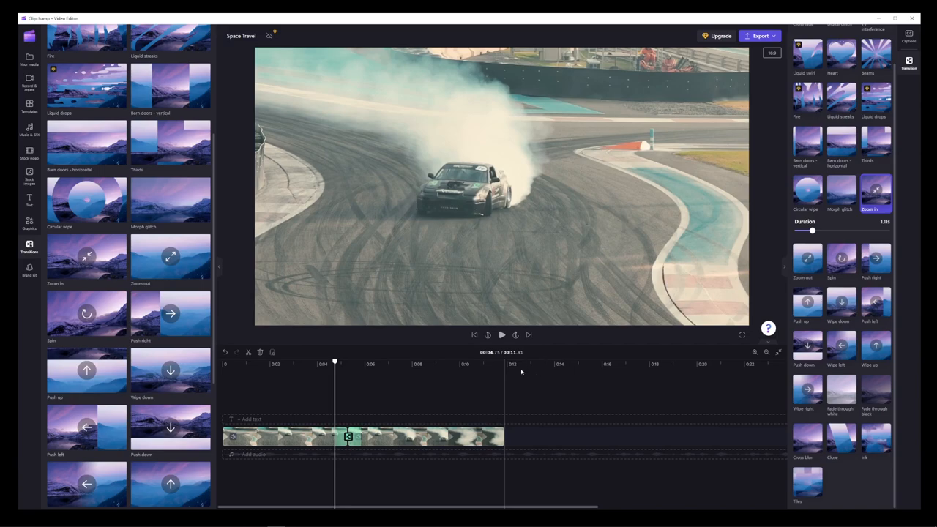